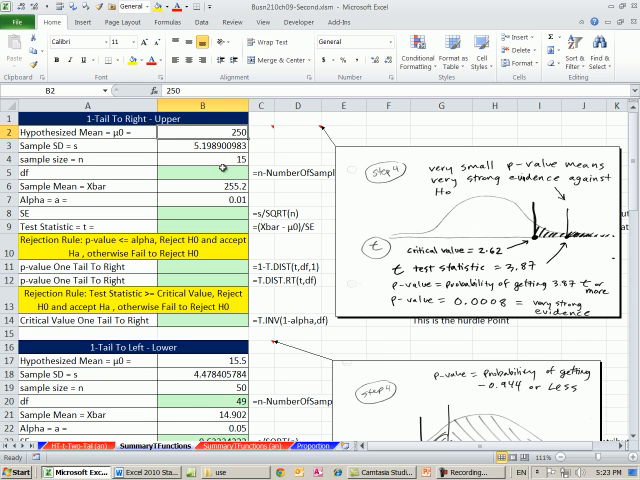
Enter =B4-1 in the upper-tail df cell B5, giving 14
{"action": "left_click", "coordinate": [200, 186]}
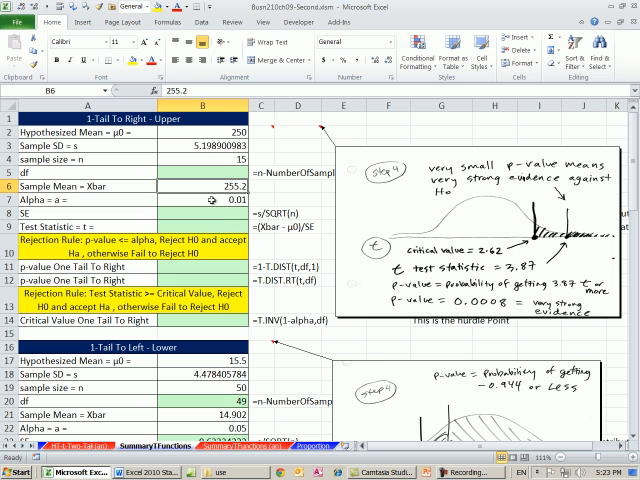
{"action": "left_click", "coordinate": [200, 144]}
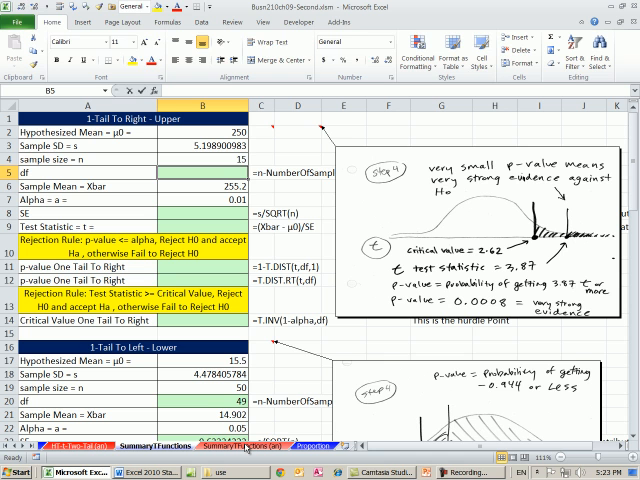
{"action": "type", "text": "=B4"}
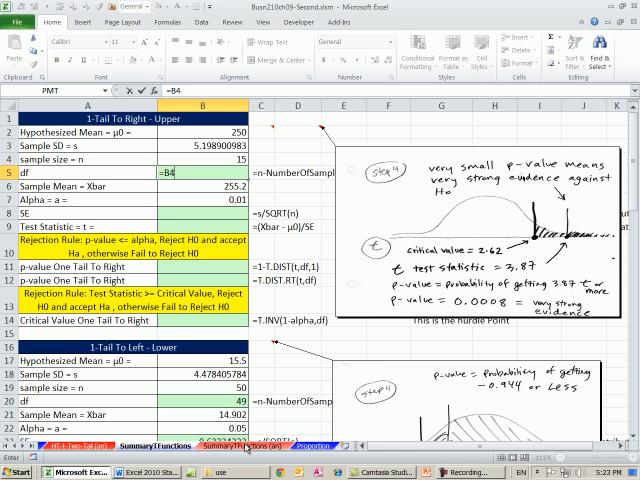
{"action": "type", "text": "-"}
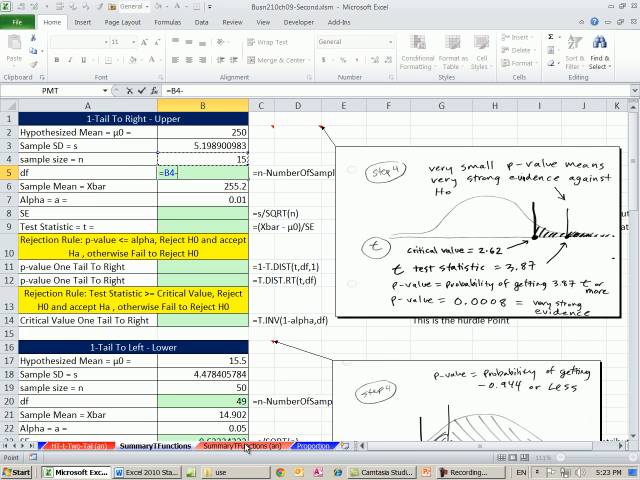
{"action": "type", "text": "-1"}
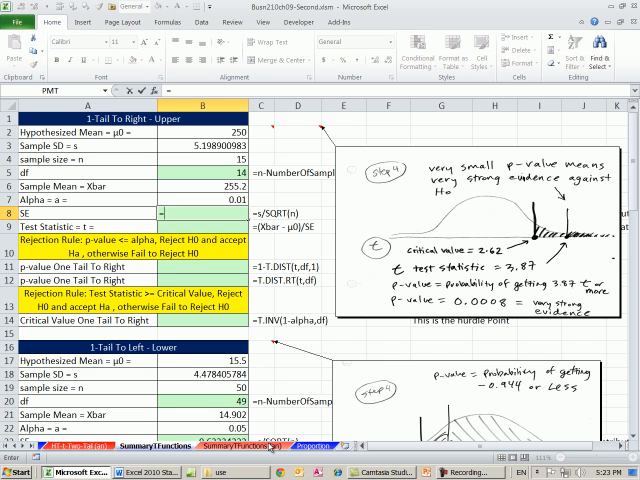
Enter the standard error formula =B3/SQRT(B4) in B8, giving about 1.342
{"action": "type", "text": "=B3"}
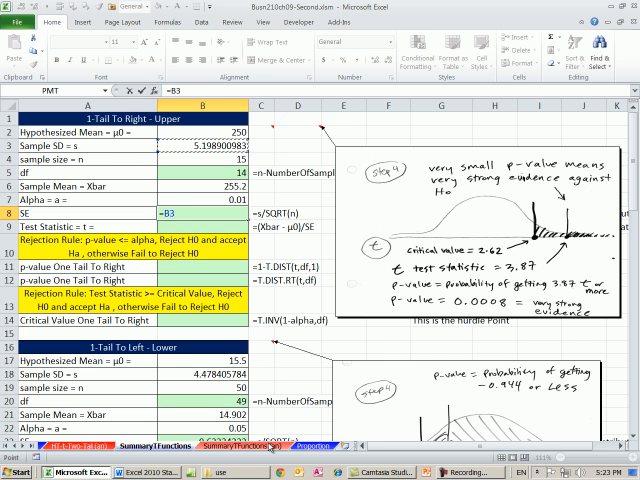
{"action": "type", "text": "/sqr"}
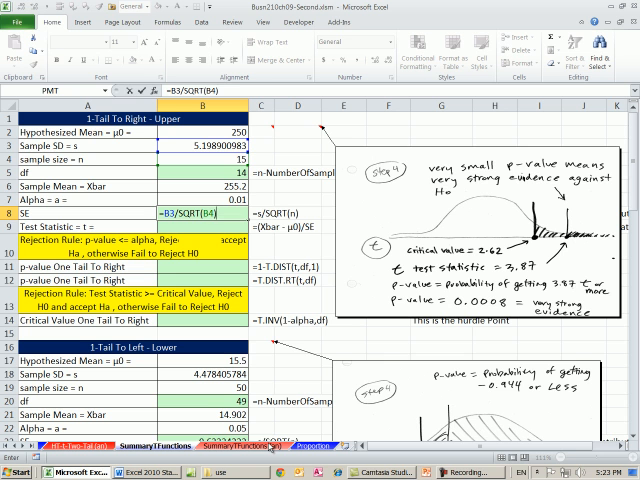
{"action": "key", "text": "Enter"}
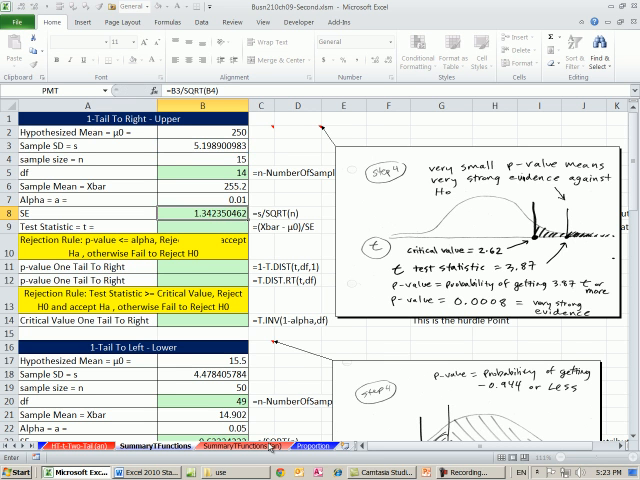
Enter =(B6-B2)/B8 in B9 for a t statistic of about 3.874
{"action": "left_click", "coordinate": [185, 226]}
{"action": "type", "text": "=(B6-B2"}
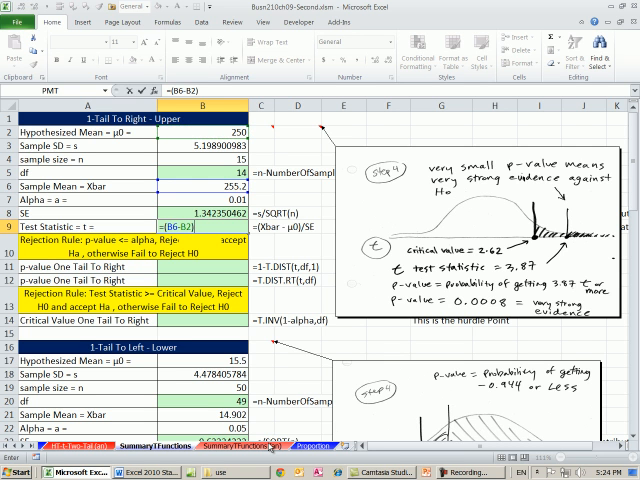
{"action": "type", "text": "/B8"}
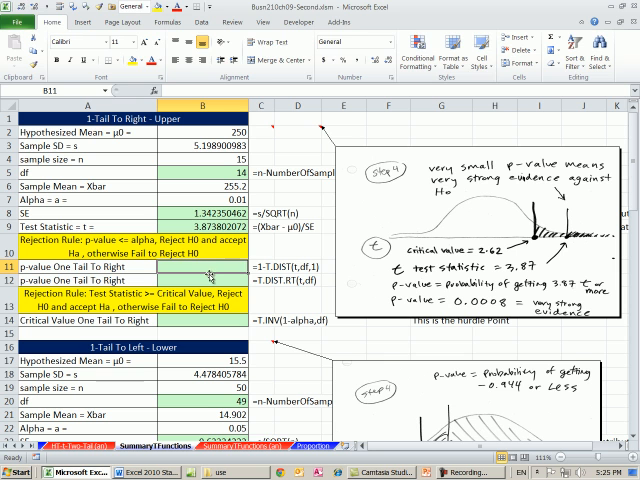
Enter =1-T.DIST(B9,B5,1) in B11, giving a p-value of 0.000843275
{"action": "type", "text": "1-"}
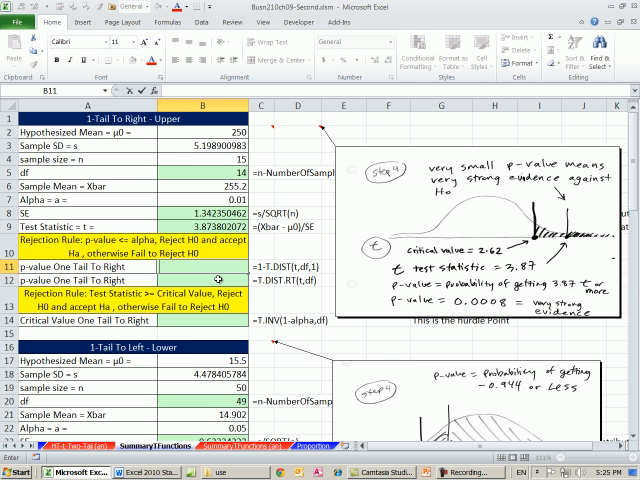
{"action": "type", "text": "=1-t."}
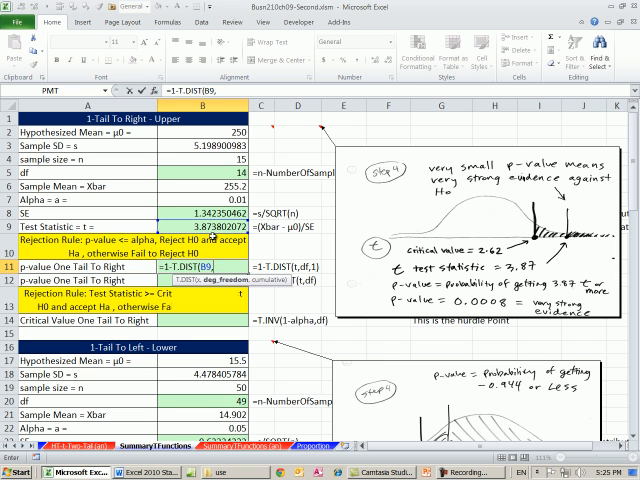
{"action": "type", "text": "B5"}
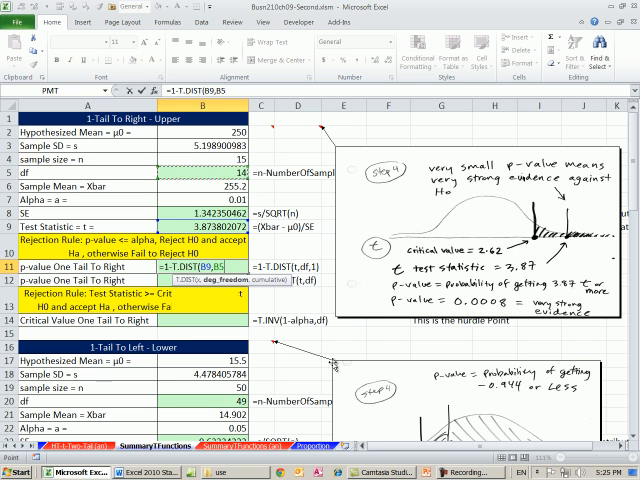
{"action": "type", "text": ","}
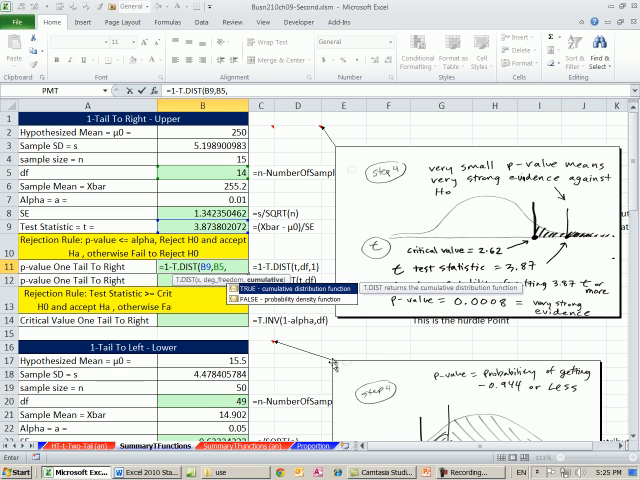
{"action": "type", "text": "1"}
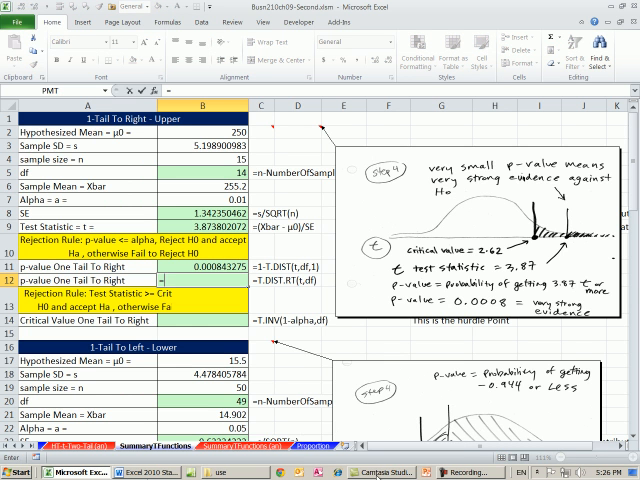
Enter =T.DIST.RT(B9,B5) in B12, confirming the 0.000843275 p-value
{"action": "type", "text": "=t.di"}
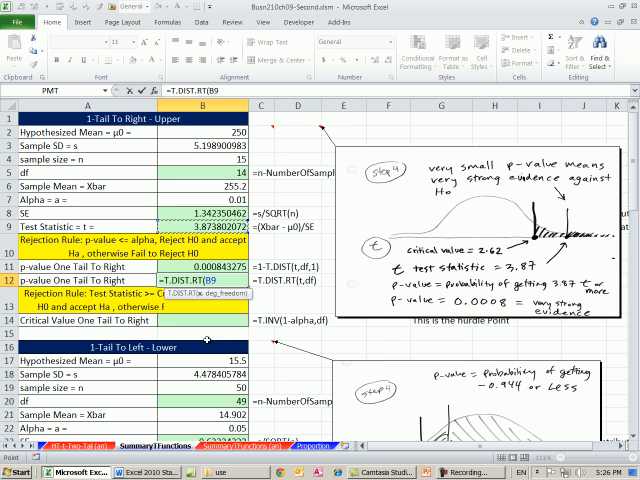
{"action": "type", "text": ","}
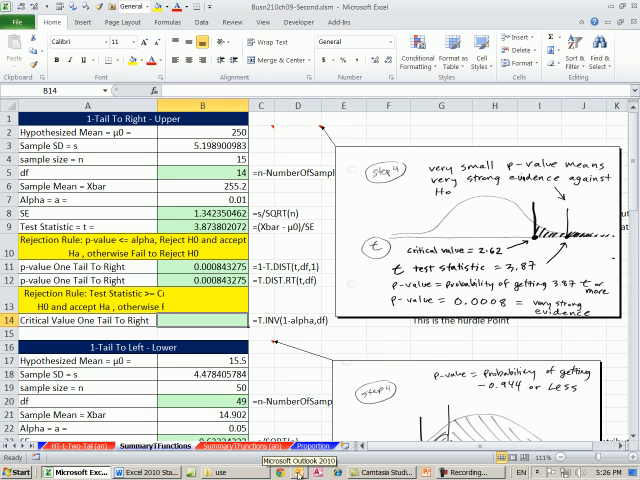
Enter =T.INV(1-B7,B5) in B14 for a critical value of 2.624494068
{"action": "type", "text": "=t"}
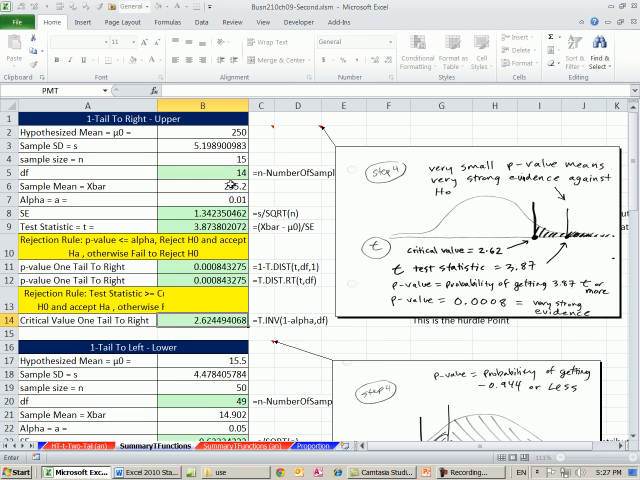
{"action": "left_click", "coordinate": [200, 320]}
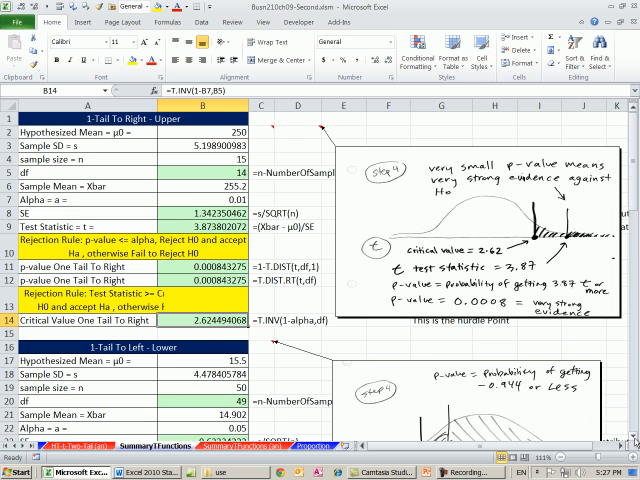
Scroll to the lower-tail section and check its -0.944197278 t statistic in B24
{"action": "scroll", "scroll_direction": "down", "scroll_amount": 3}
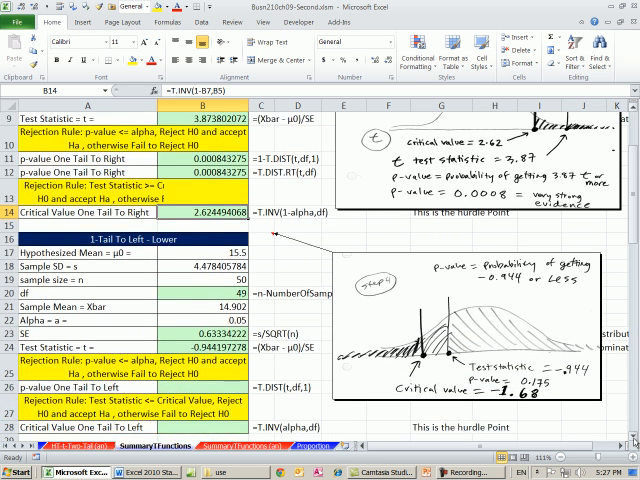
{"action": "scroll", "scroll_direction": "down", "scroll_amount": 3}
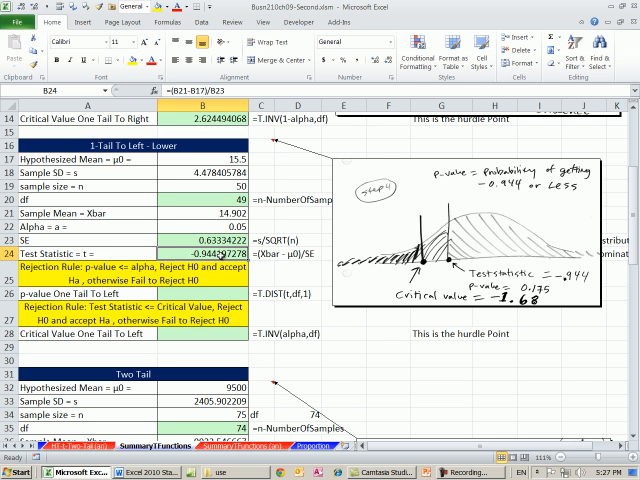
{"action": "left_click", "coordinate": [190, 294]}
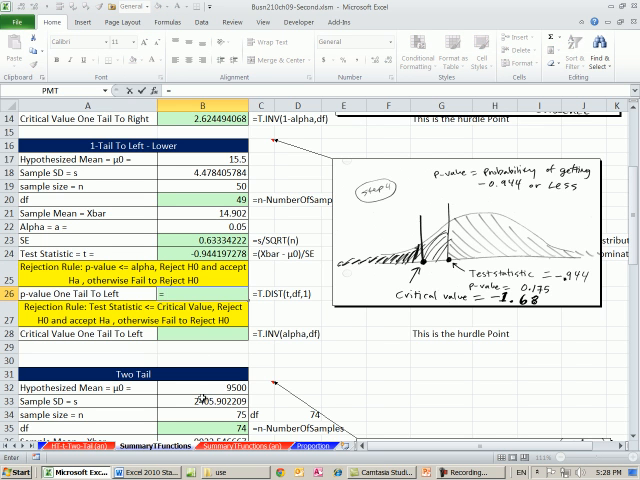
Enter =T.DIST(B24,B20,1) in B26 for a lower-tail p-value of 0.174850722
{"action": "type", "text": "=T.DIST("}
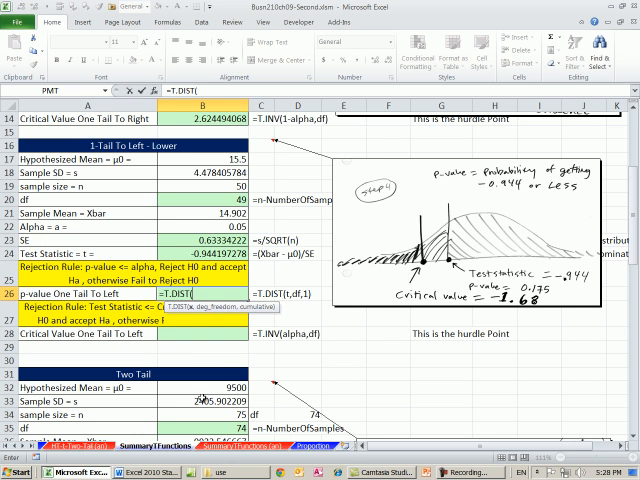
{"action": "left_click", "coordinate": [193, 234]}
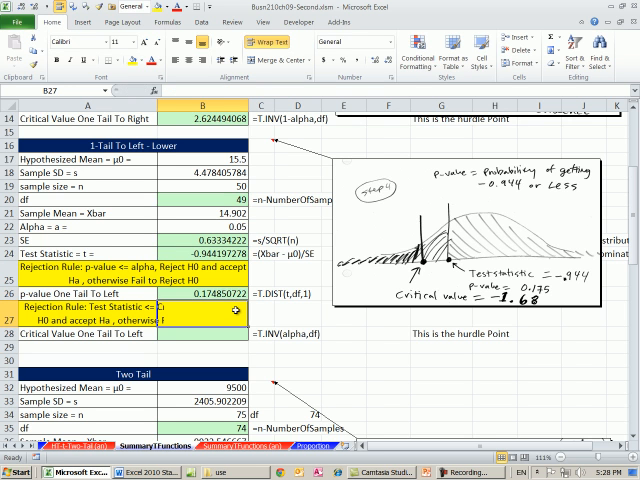
{"action": "left_click", "coordinate": [190, 298]}
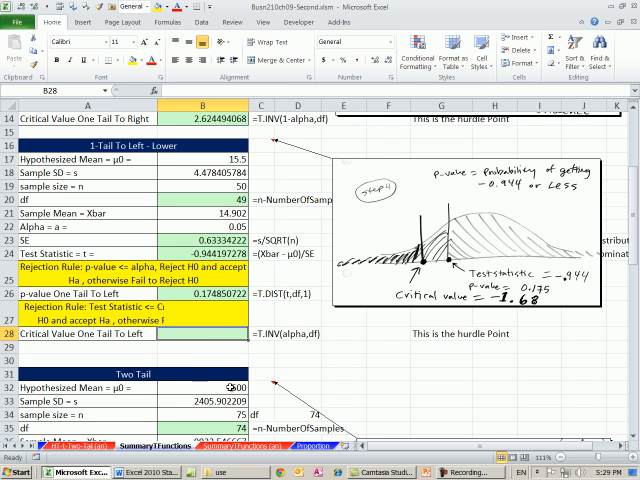
Enter =T.INV(B22,B20) in B28 for a critical value of -1.676550893
{"action": "type", "text": "=t."}
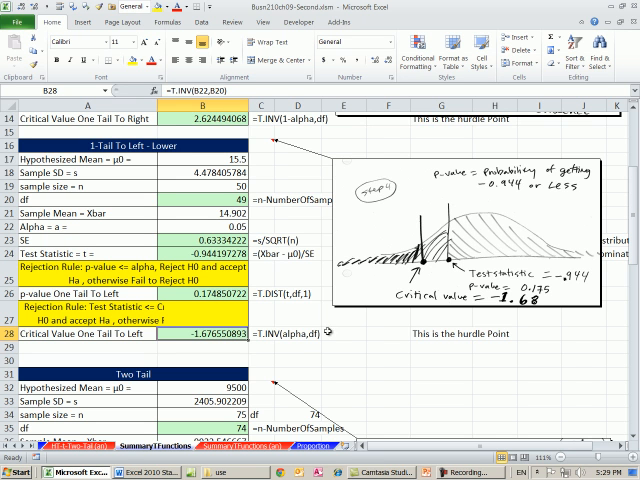
{"action": "mouse_move", "coordinate": [605, 400]}
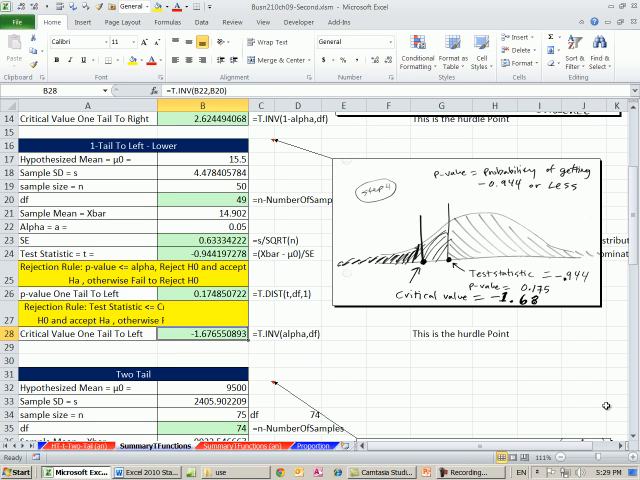
Format the two-tail means B32 and B36 as Currency ($9,500.00, $9,922.55)
{"action": "scroll", "scroll_direction": "down", "scroll_amount": 3}
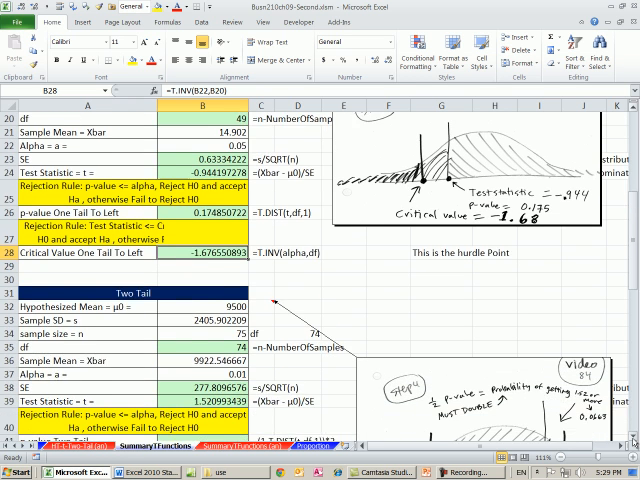
{"action": "scroll", "scroll_direction": "down", "scroll_amount": 3}
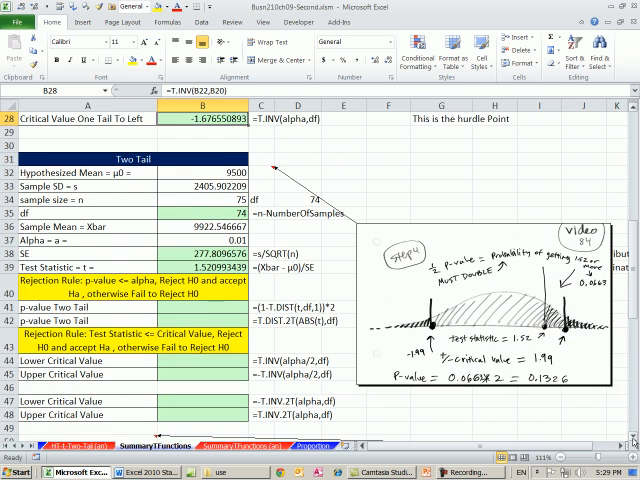
{"action": "scroll", "scroll_direction": "down", "scroll_amount": 3}
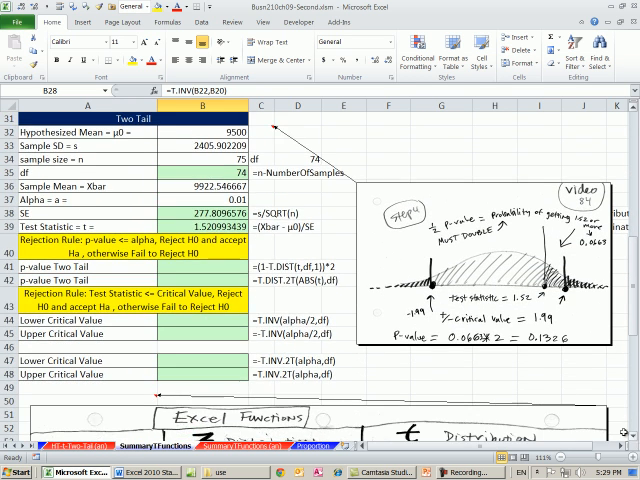
{"action": "left_click", "coordinate": [200, 132]}
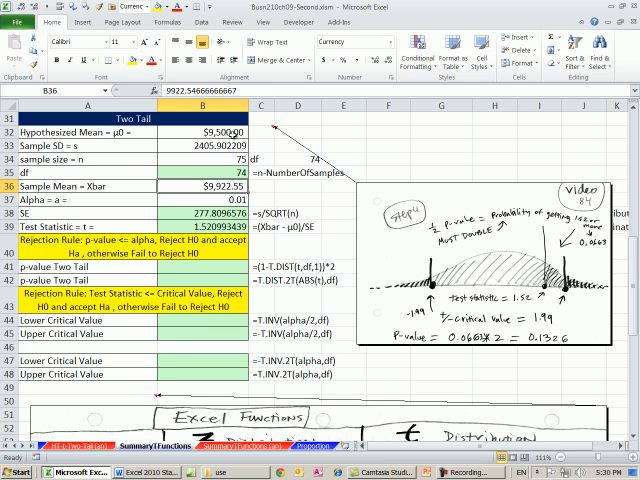
{"action": "left_click", "coordinate": [195, 175]}
{"action": "type", "text": "=1-T.DIST(B39"}
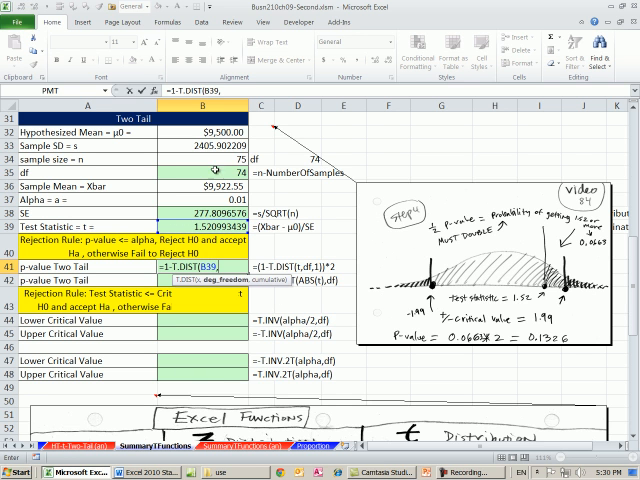
Enter =(1-T.DIST(B39,B35,1))*2 in B41 for a p-value of 0.132523188
{"action": "type", "text": ",B35,1"}
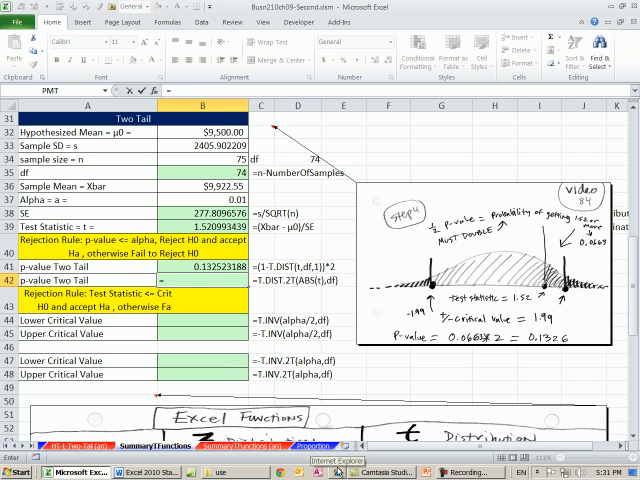
Compute the second two-tail p-value in B42 with =T.DIST.2T(ABS(B39),B35), giving 0.132523188
{"action": "type", "text": "=t."}
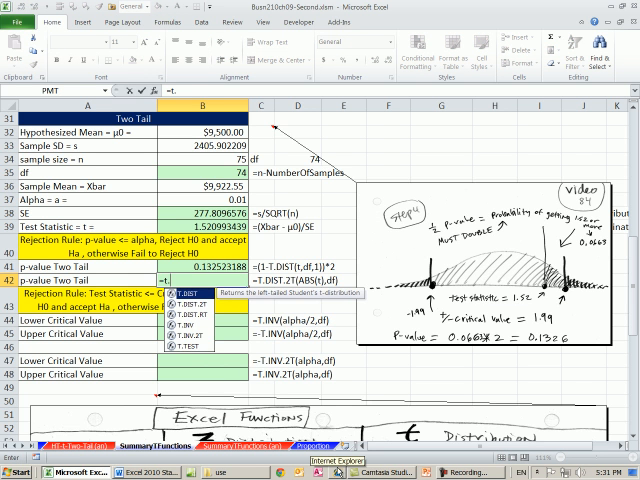
{"action": "type", "text": "=T.DIST.2T("}
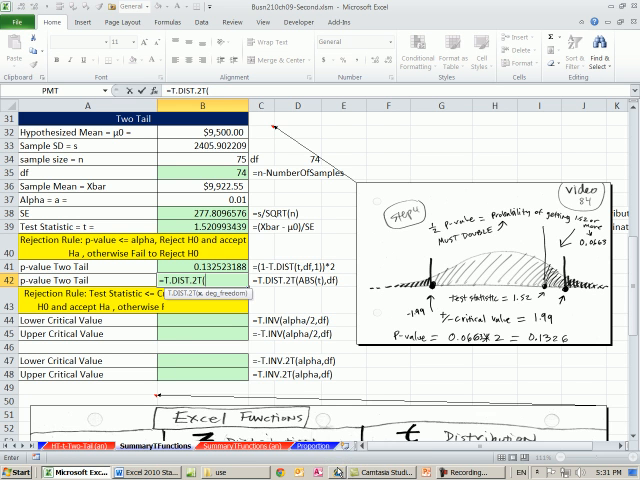
{"action": "mouse_move", "coordinate": [200, 307]}
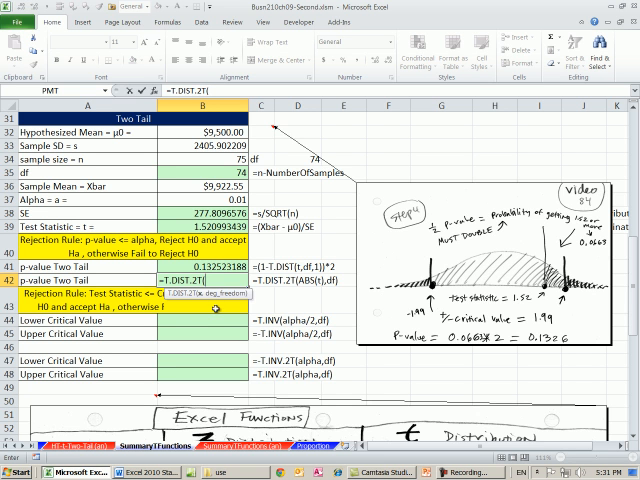
{"action": "type", "text": "ab"}
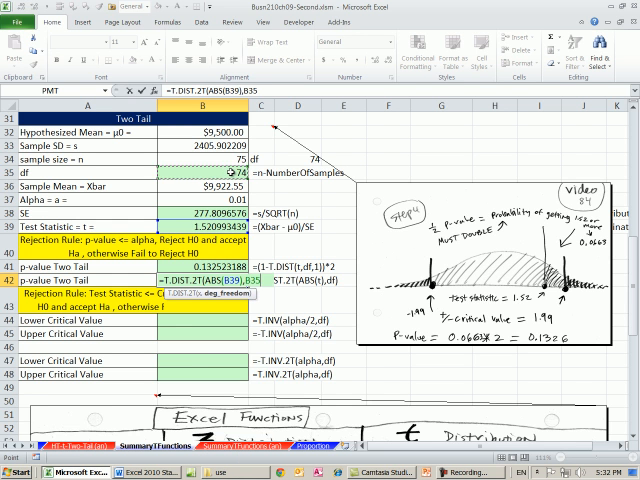
{"action": "key", "text": "Enter"}
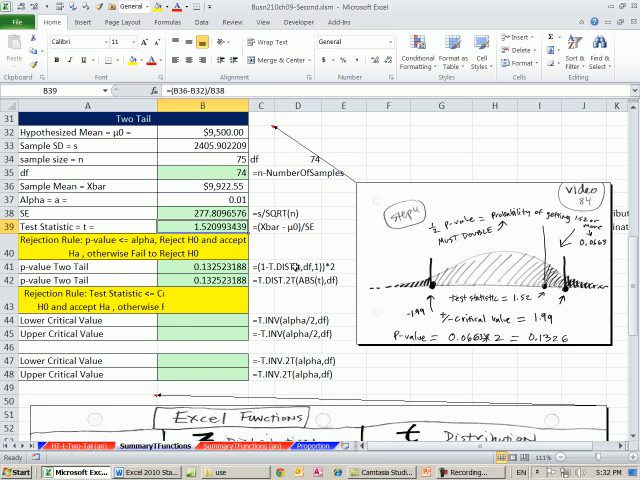
{"action": "type", "text": "-1.52"}
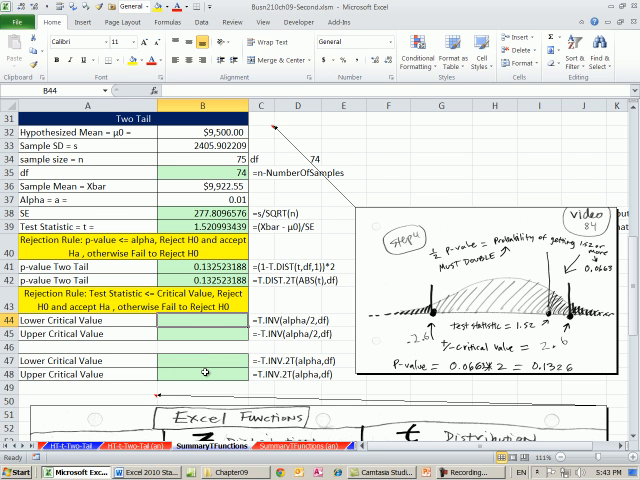
Enter the lower critical value =T.INV(B37/2,B35), -2.643912872, in B44, then select the upper cell
{"action": "type", "text": "=t.i"}
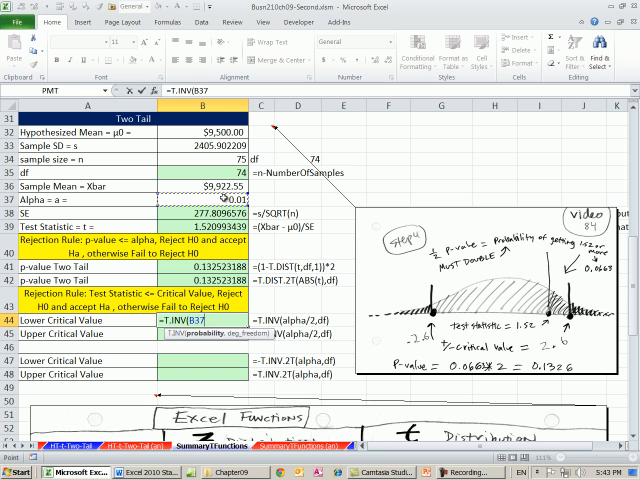
{"action": "type", "text": "/2,B35)"}
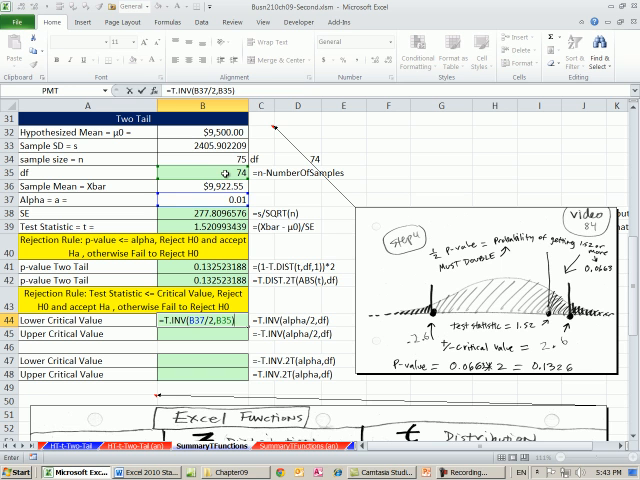
{"action": "key", "text": "Enter"}
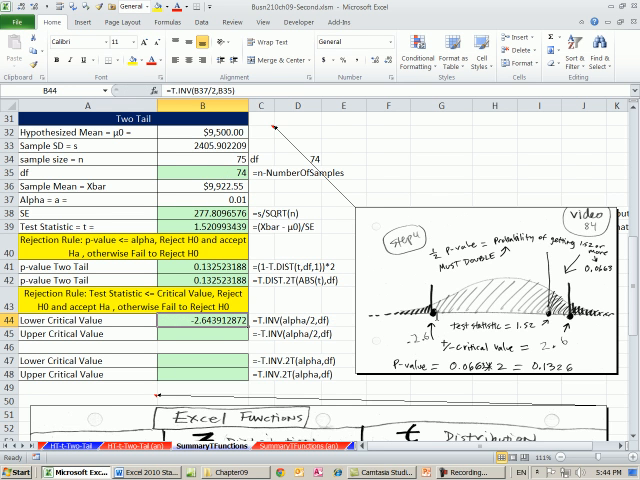
{"action": "left_click", "coordinate": [200, 333]}
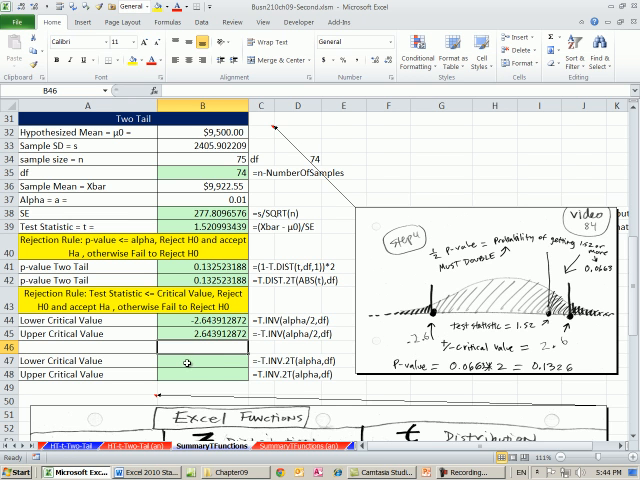
Compute the upper critical value =T.INV.2T(B37,B35), 2.643912872, and its negative =-B48 below
{"action": "left_click", "coordinate": [185, 361]}
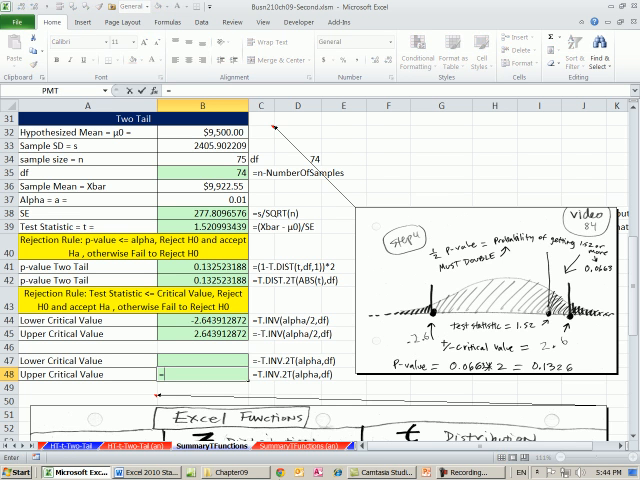
{"action": "type", "text": "=t."}
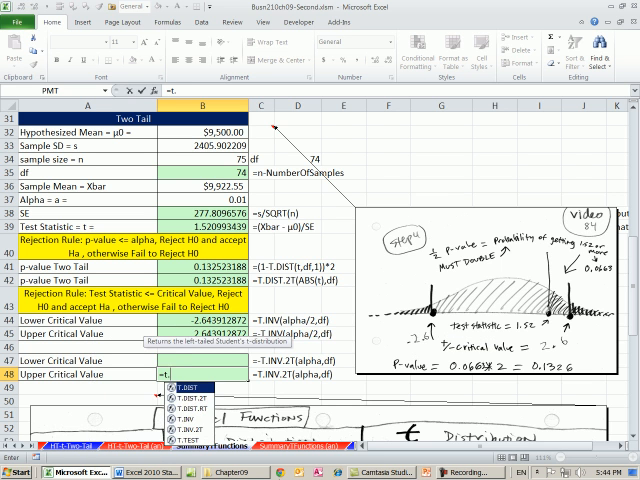
{"action": "type", "text": "i"}
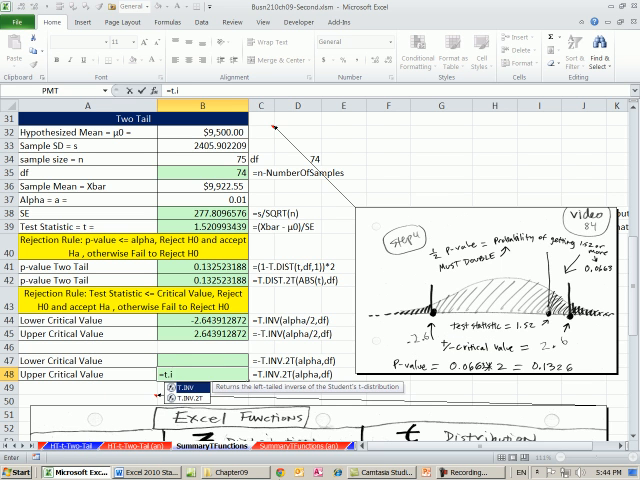
{"action": "type", "text": "T.INV.2T("}
{"action": "left_click", "coordinate": [203, 360]}
{"action": "type", "text": "-B48"}
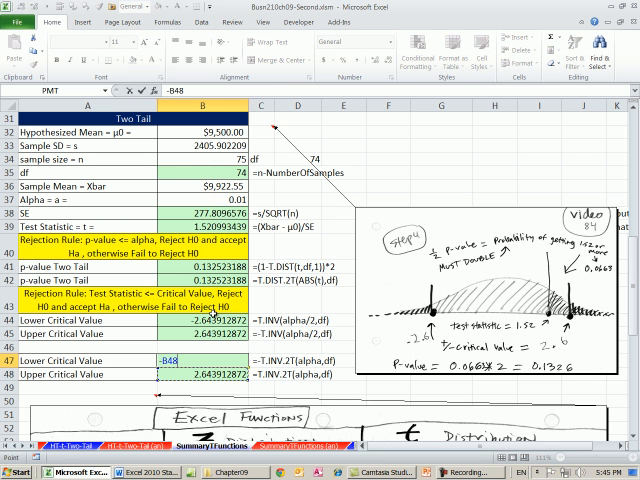
{"action": "key", "text": "Enter"}
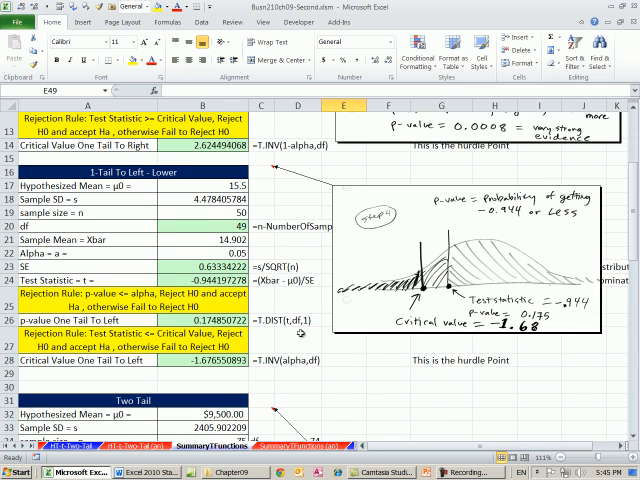
{"action": "scroll", "scroll_direction": "up", "scroll_amount": 3}
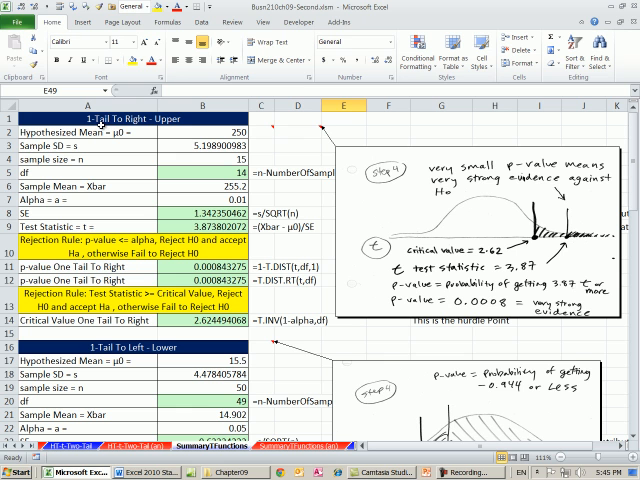